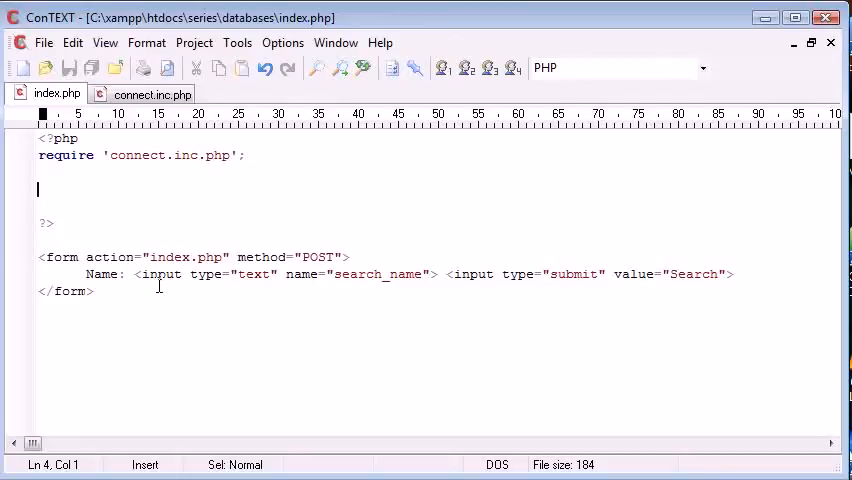
Write an if (isset($_POST['search_name'])) check at the top of index.php.
text(if (isset))
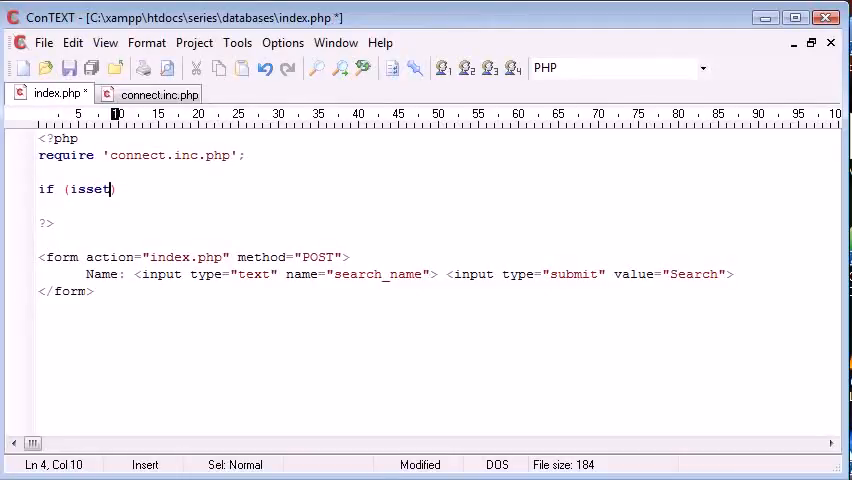
text(($_PO)
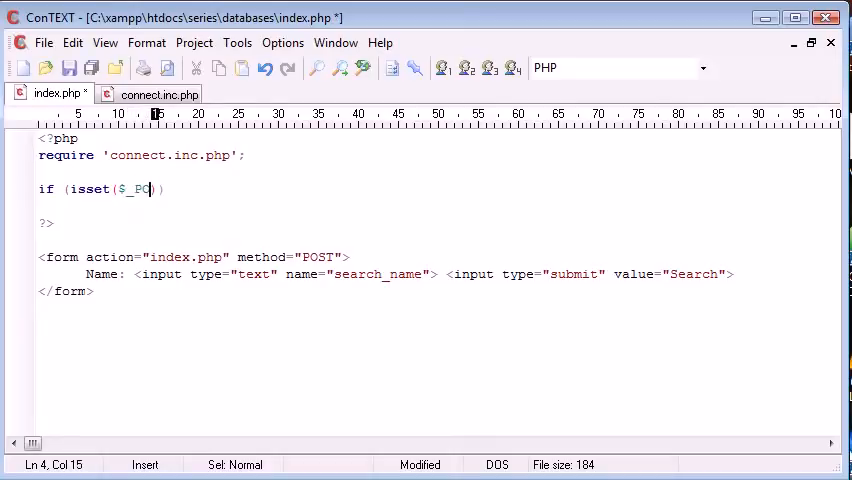
text(OST)
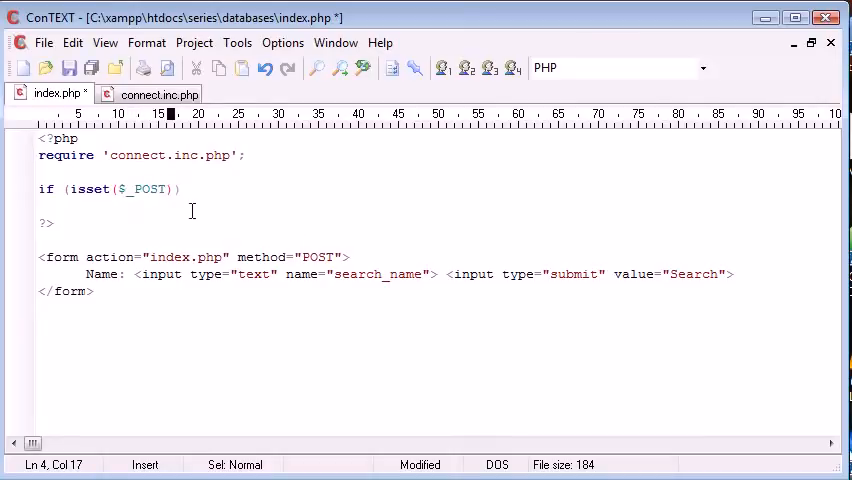
text([''])
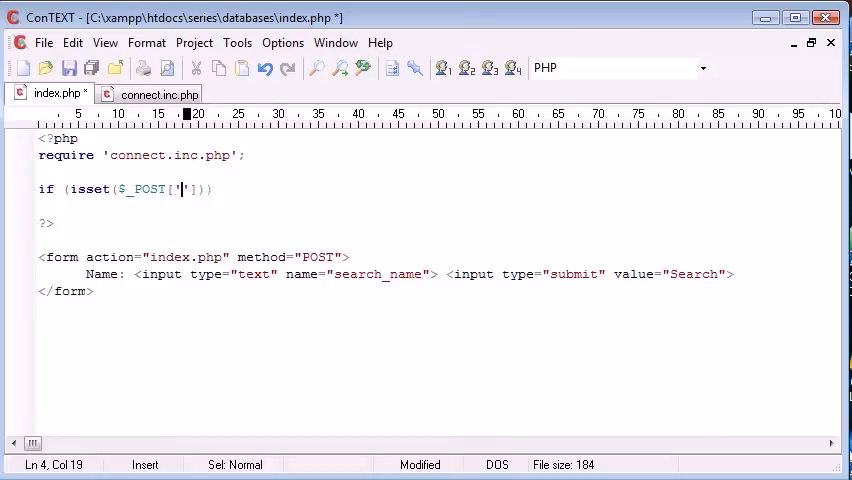
text(search_name)
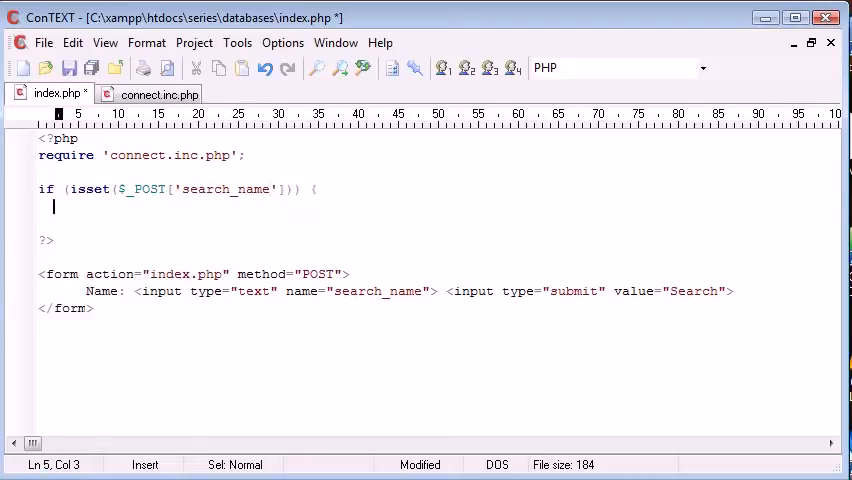
drag(38, 188, 42, 224)
text(})
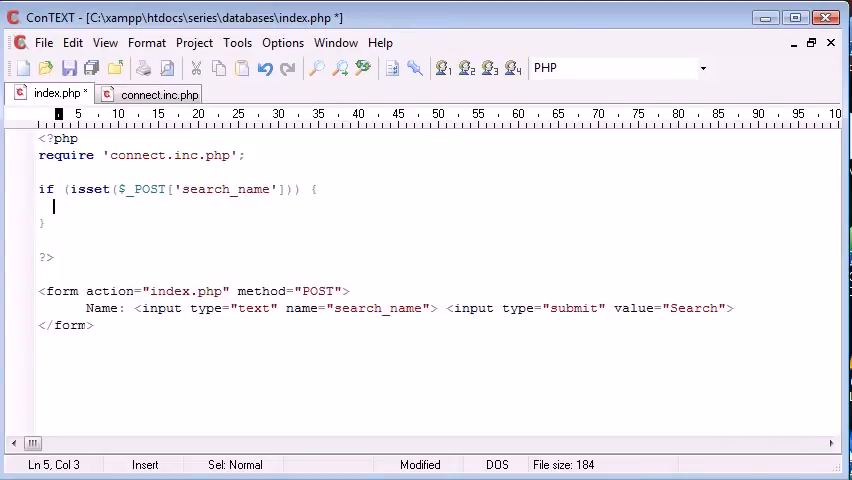
text($)
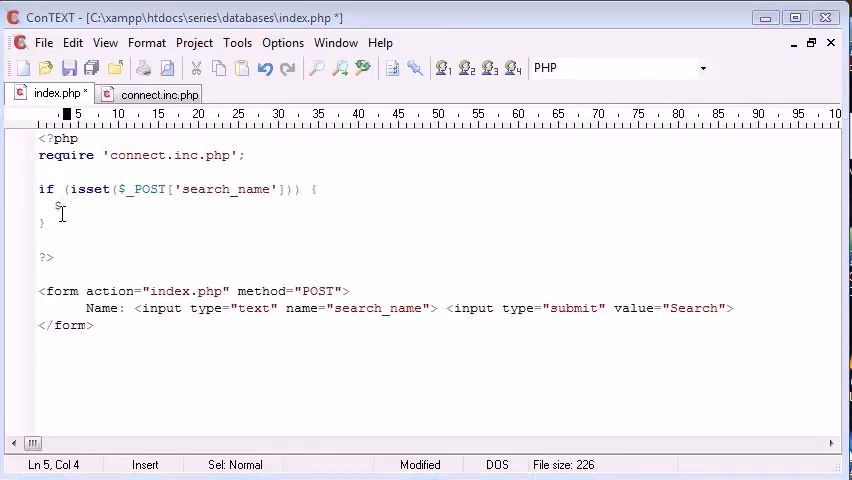
Inside it assign $search_name = $_POST['search_name']; and save the file.
text($search)
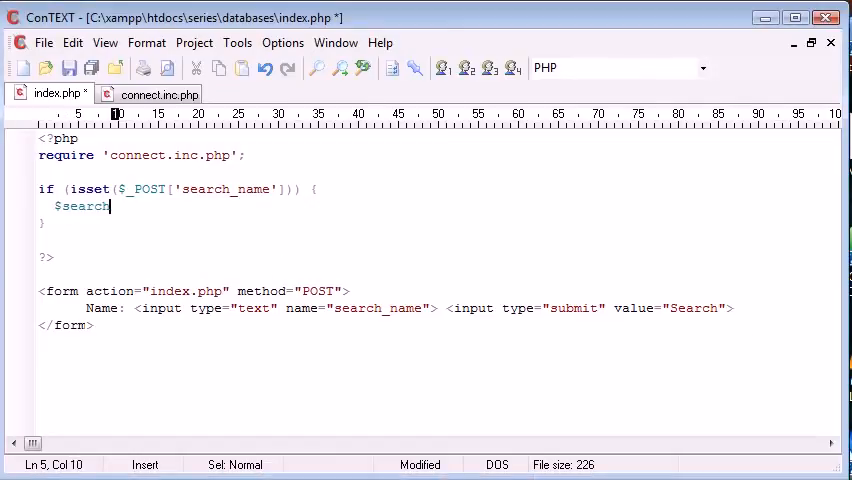
text(_name =)
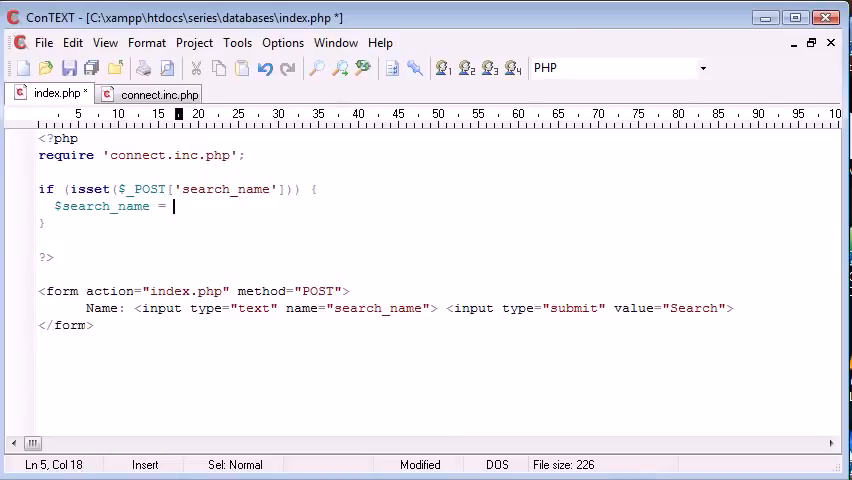
text($_POST[''];)
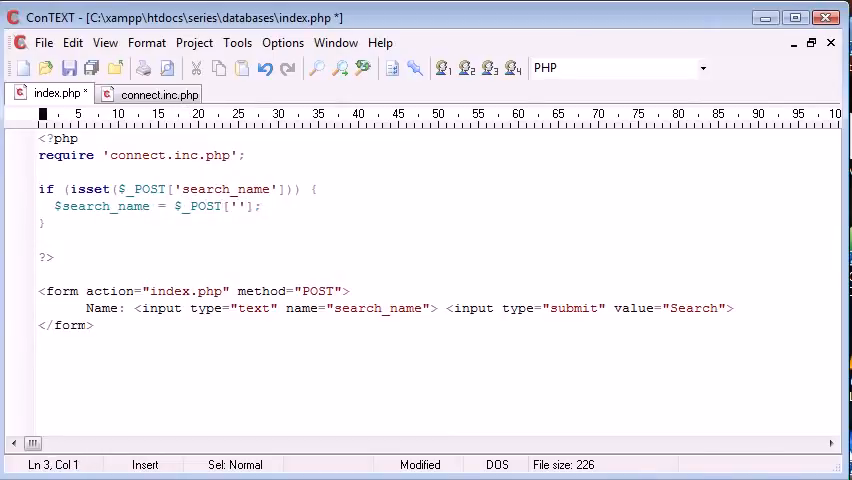
drag(38, 188, 318, 188)
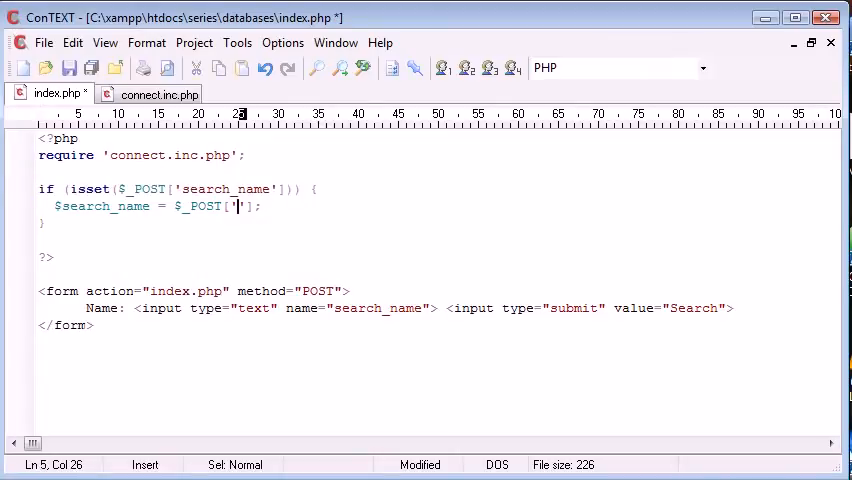
text(search)
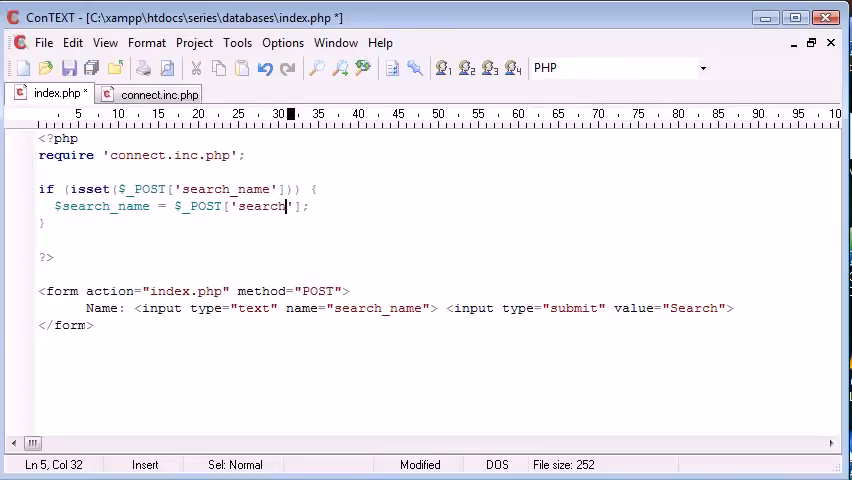
text(_name)
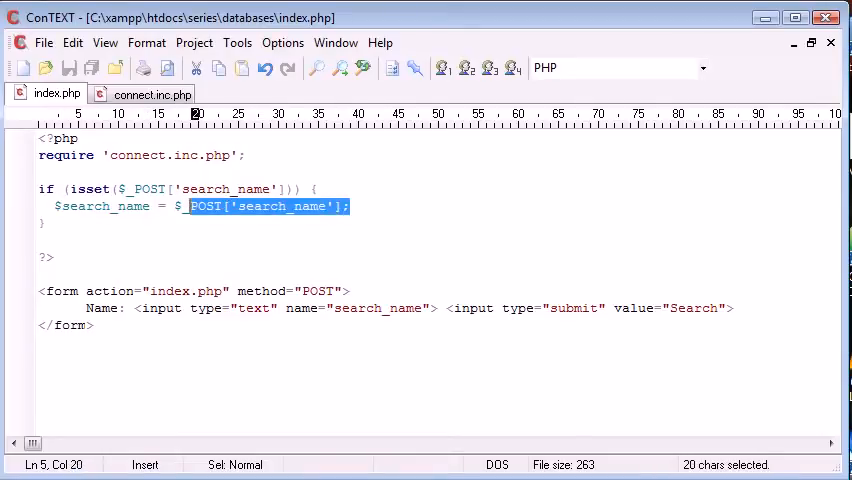
Nest an if (!empty($search_name)) block echoing 'OK.' as a test.
text(if ())
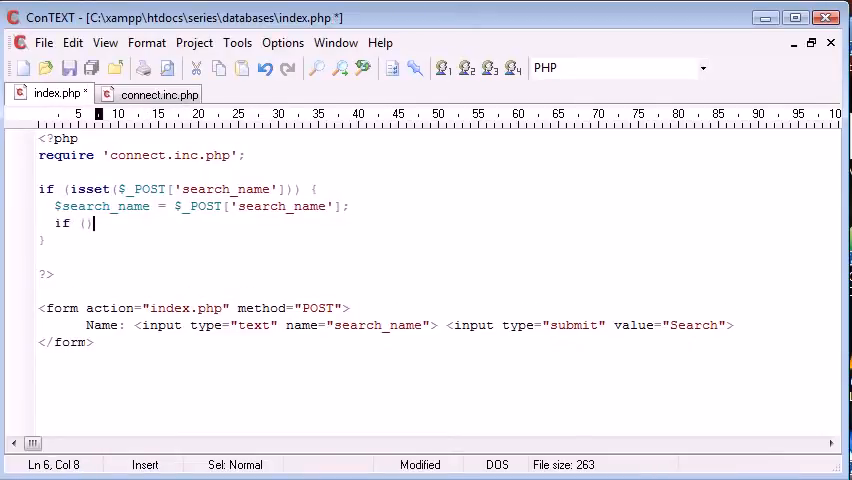
text(!r)
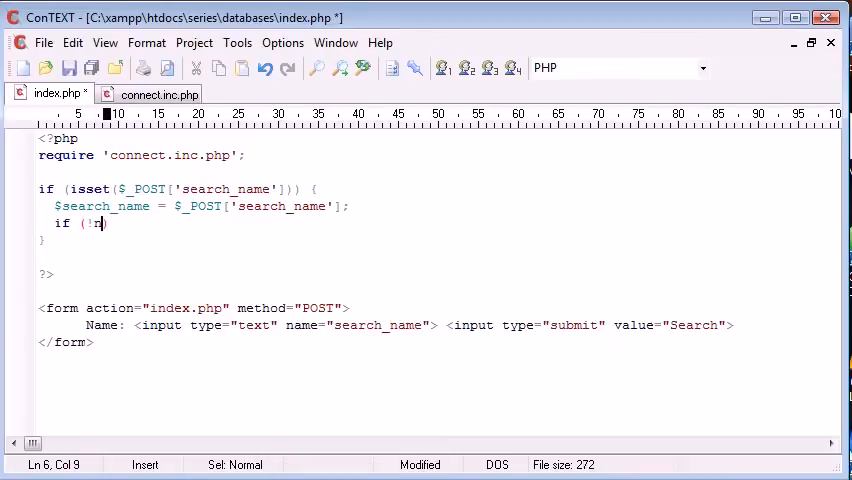
text(empty)
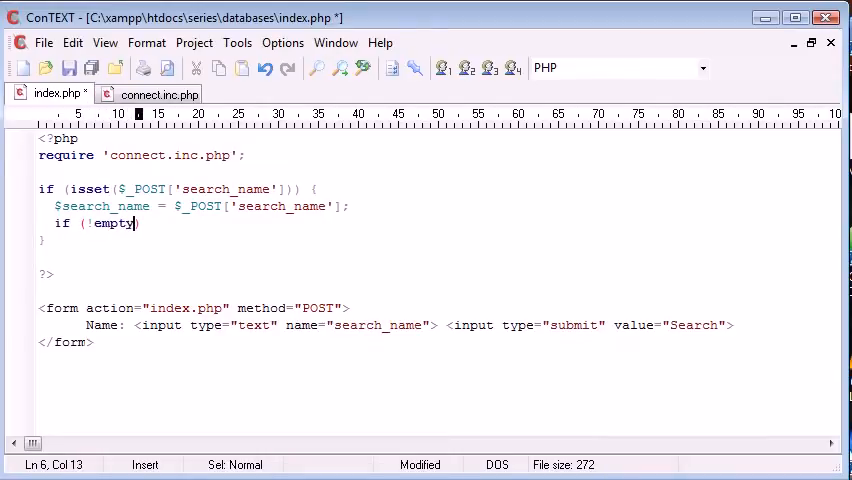
text(($s)
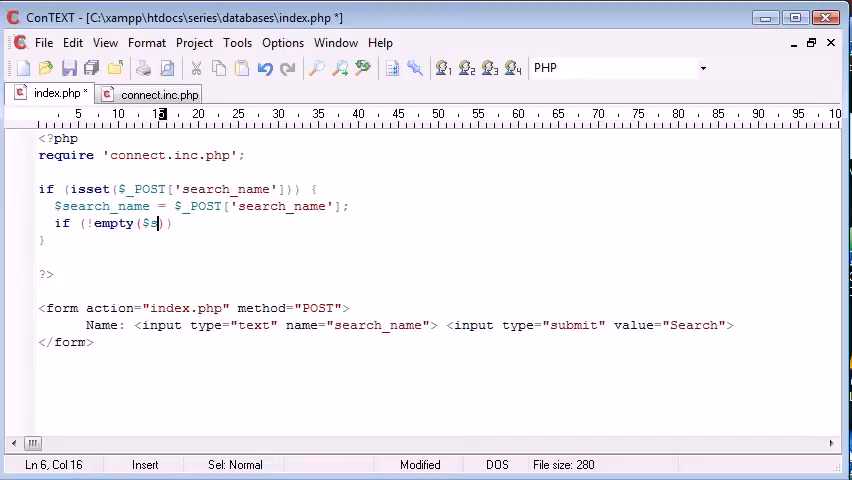
text(earch_nam)
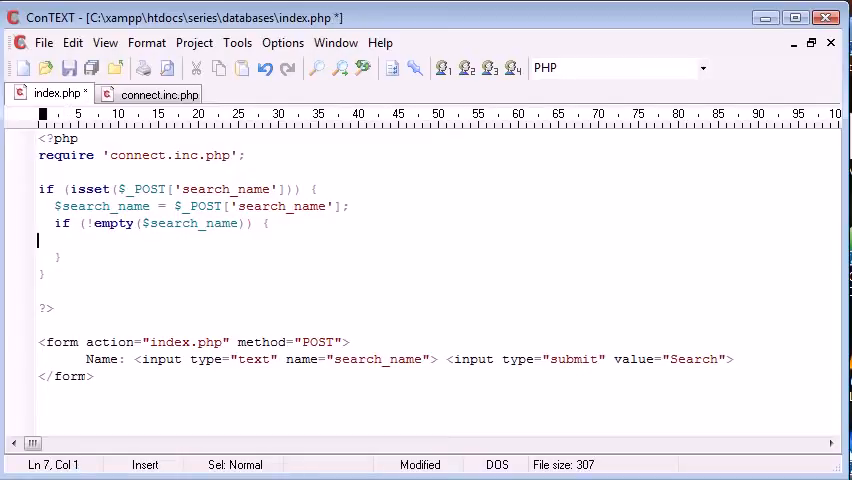
text(echo '')
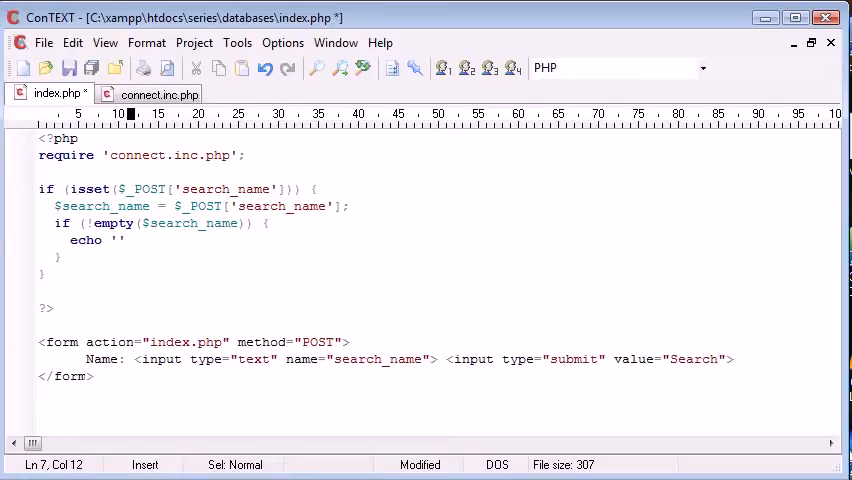
text(OK.)
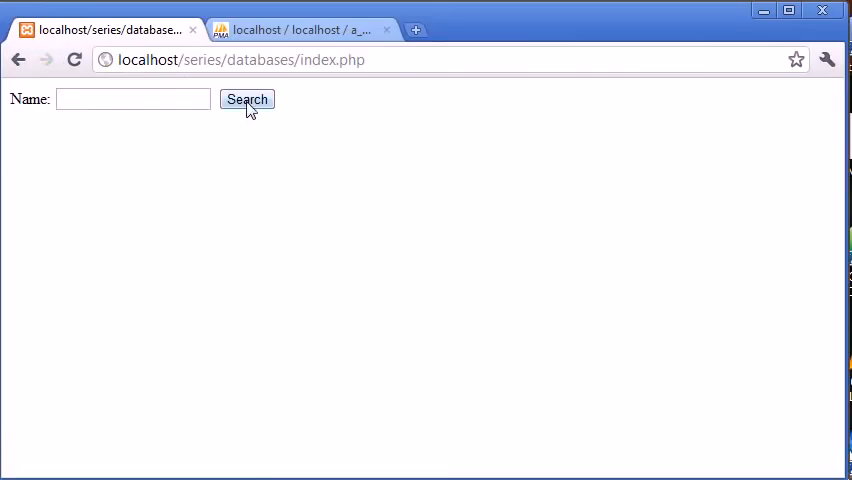
Submit the search form with the name alex to confirm OK. prints.
text(alex)
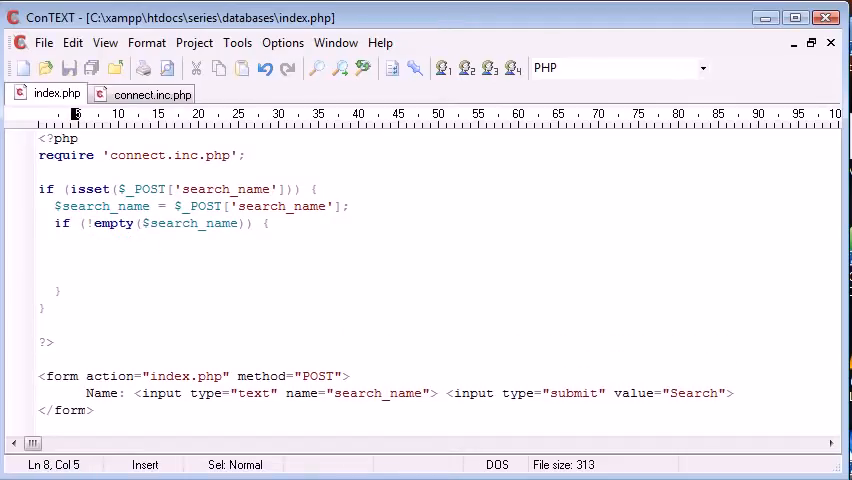
Replace the test echo with $query = "SELECT `name` FROM `names`";.
text($query =)
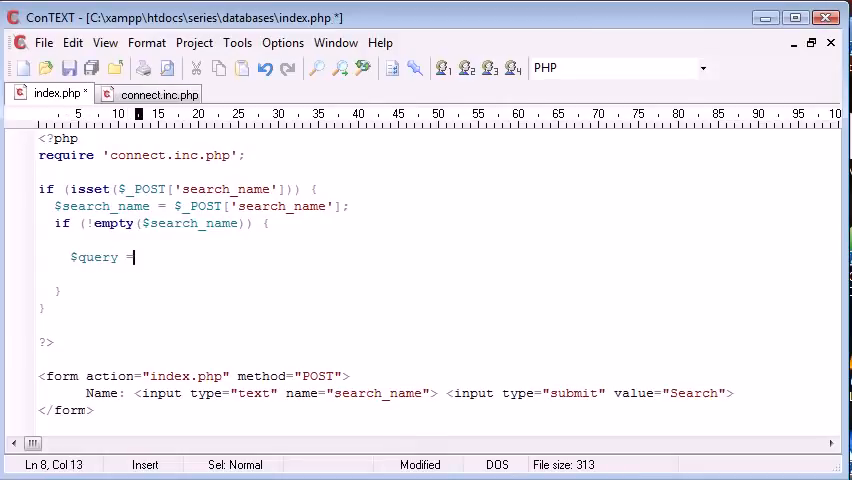
text("";)
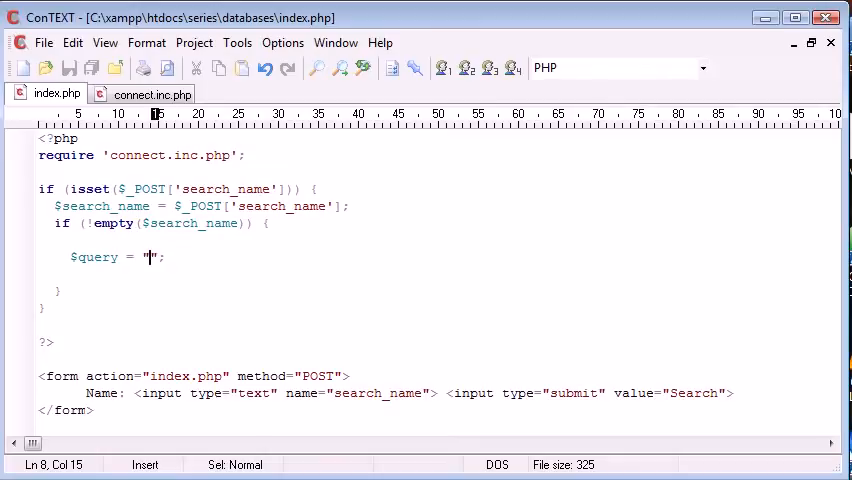
text(SELECT)
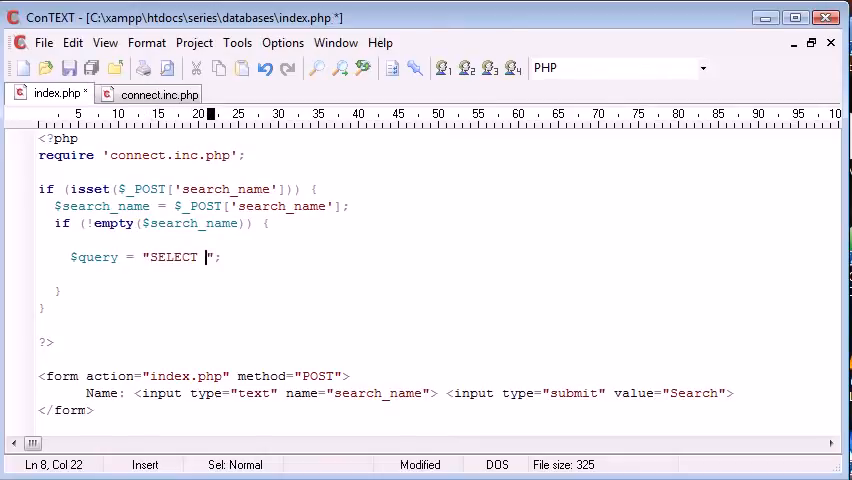
text(`name`)
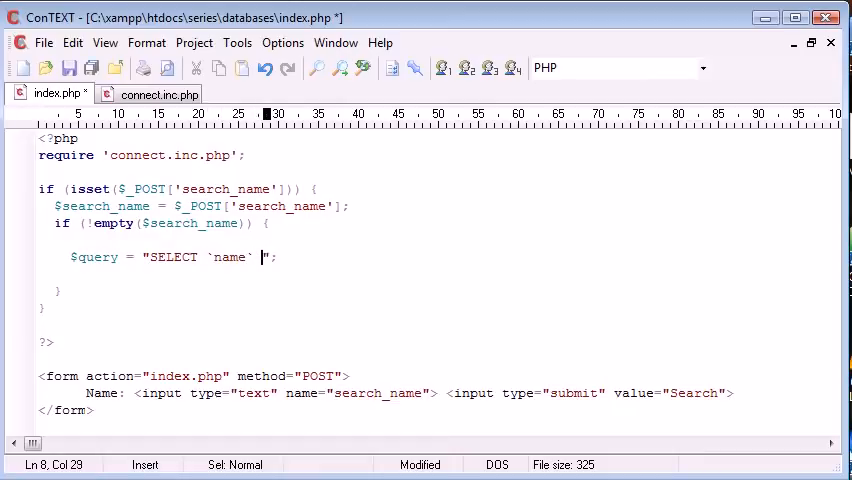
text(FROM `na`)
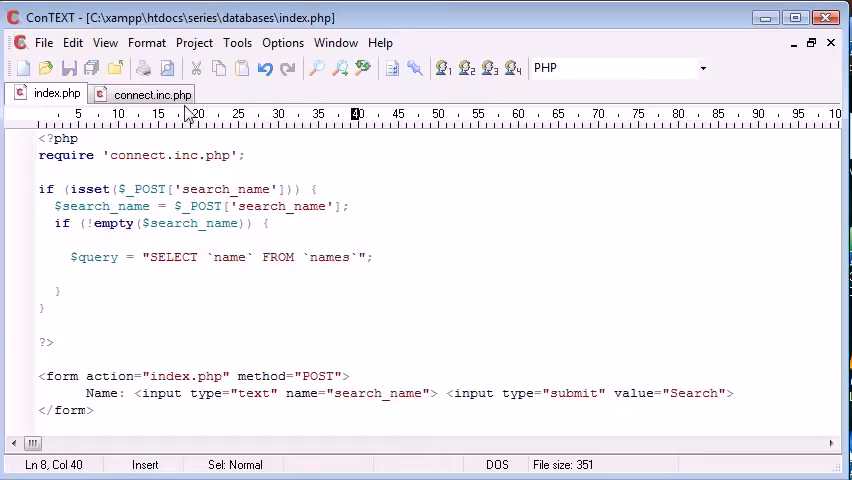
Check the database settings in connect.inc.php, then return to index.php.
click(152, 94)
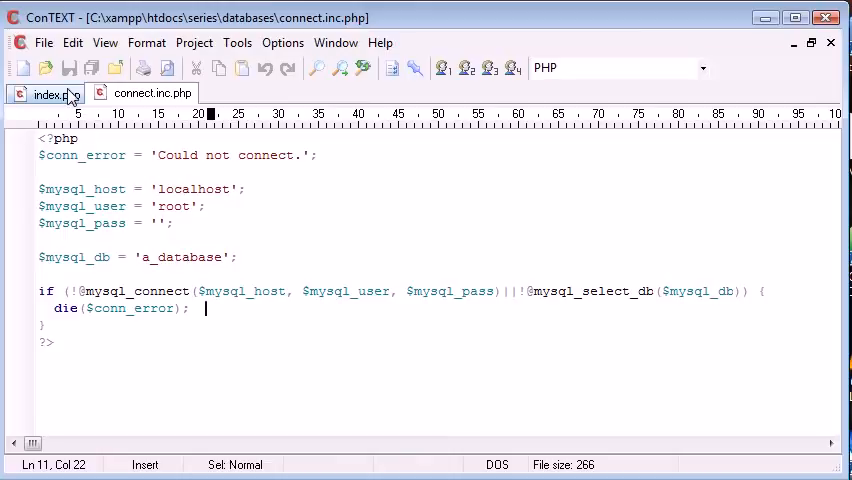
click(44, 94)
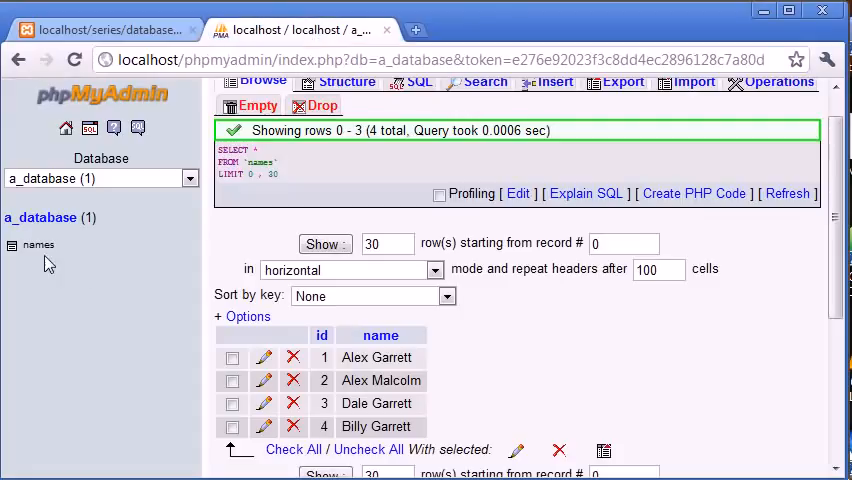
mouse_move(44, 260)
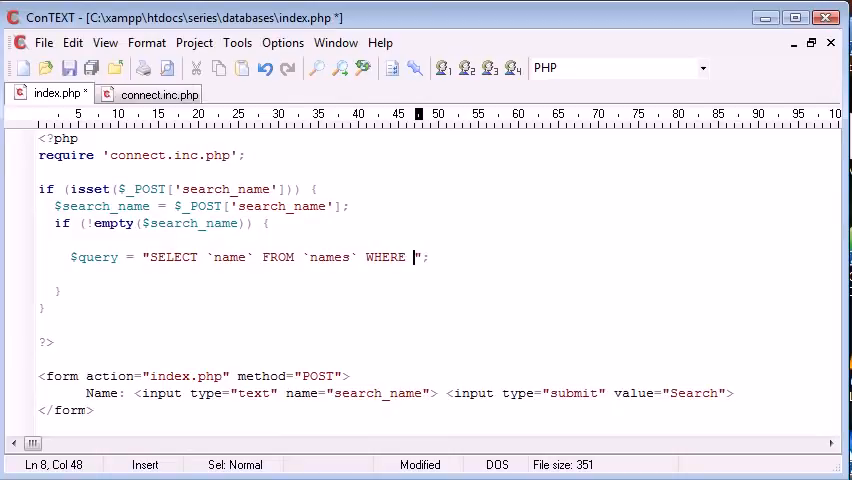
Extend the query with WHERE `name` LIKE '%".$search_name."%'.
text(`name`)
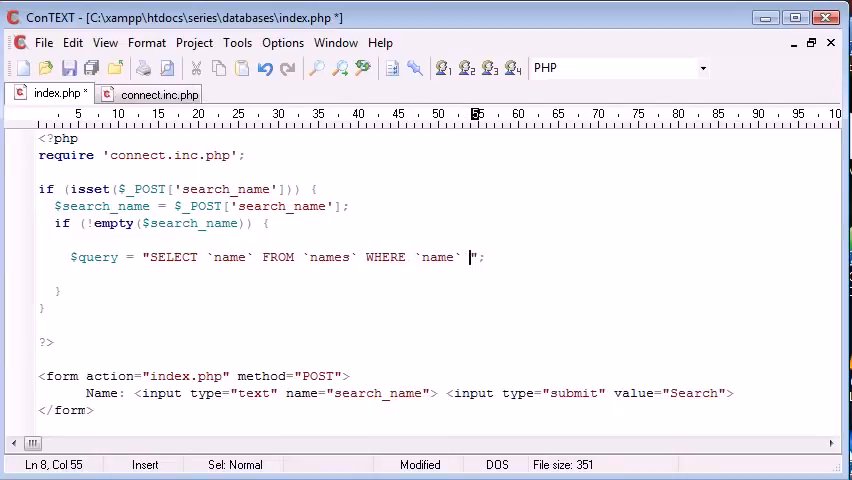
text(LIKE ')
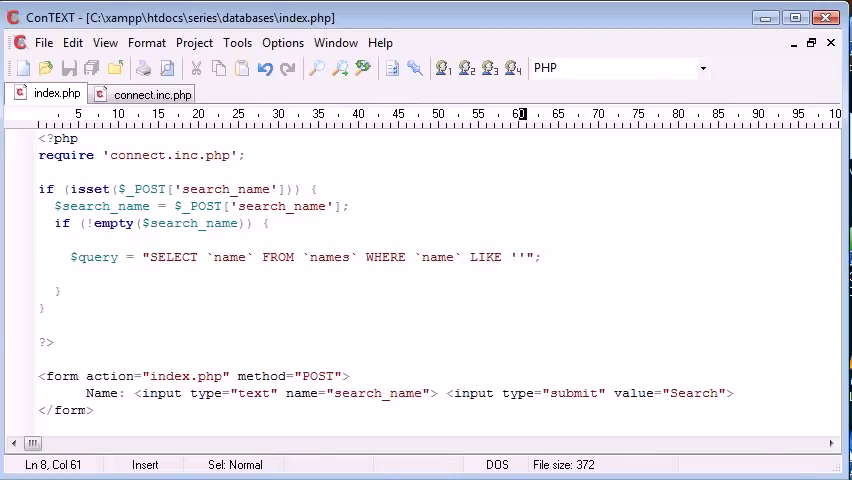
text(%%)
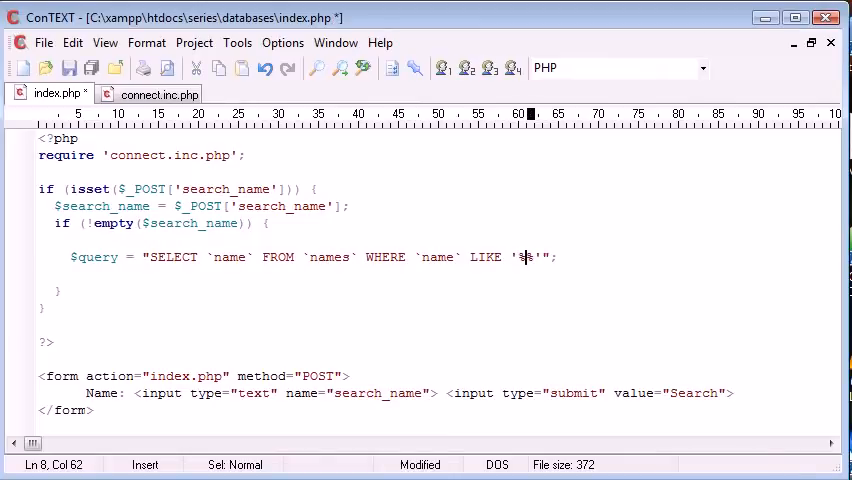
text($search)
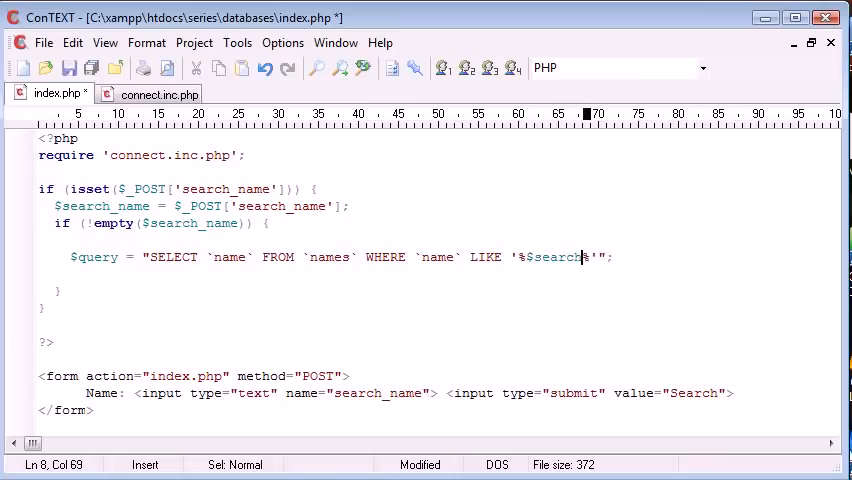
text(_name)
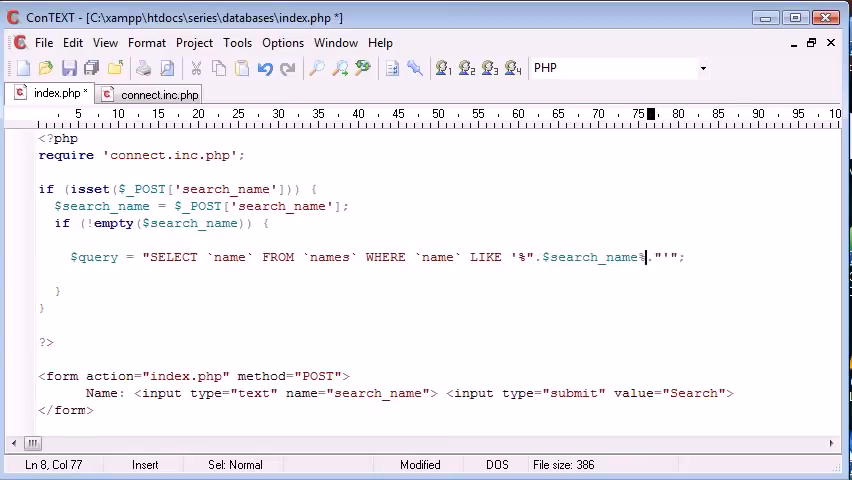
text(%)
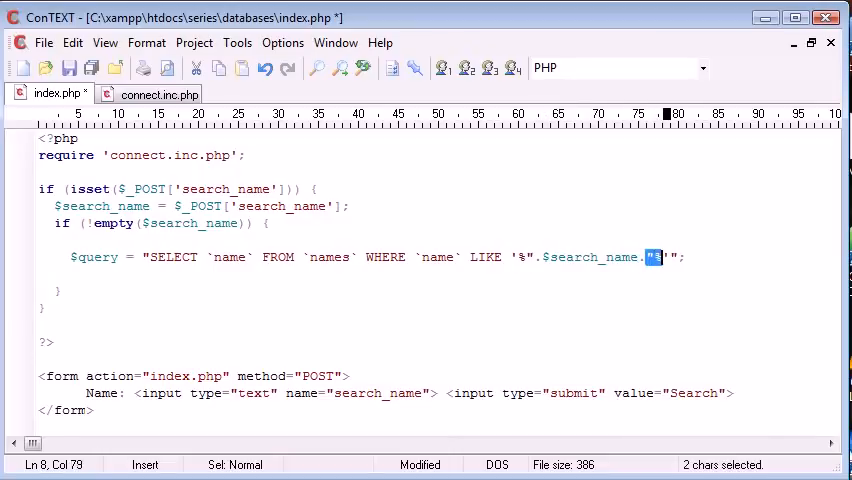
Wrap $search_name in mysql_real_escape_string() inside the LIKE wildcards.
click(540, 256)
text(mysql_)
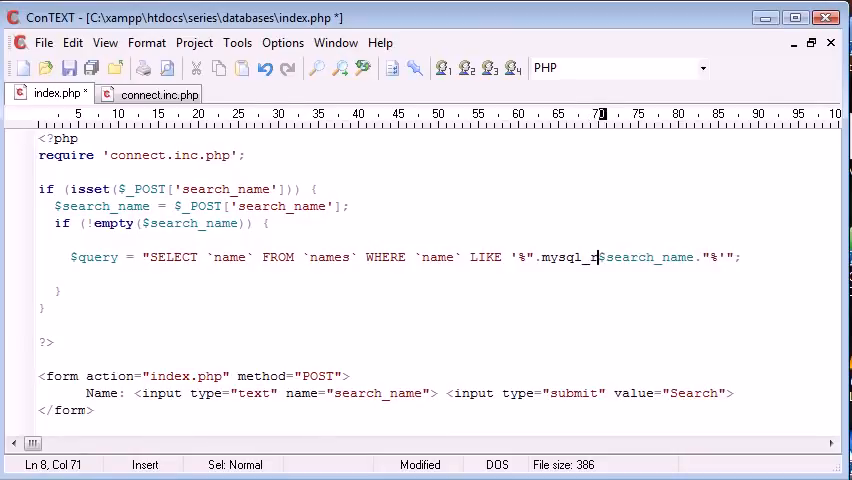
text(real_escape_string()
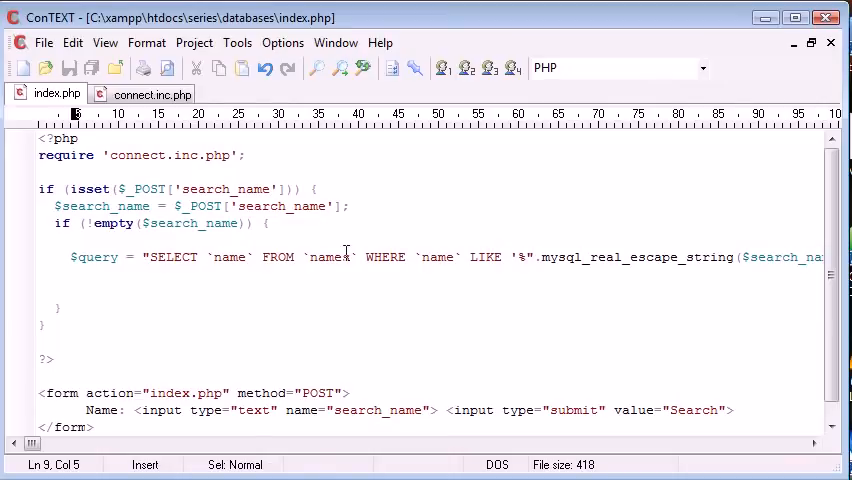
Add $query_run = mysql_query($query); below the query and save.
text($query)
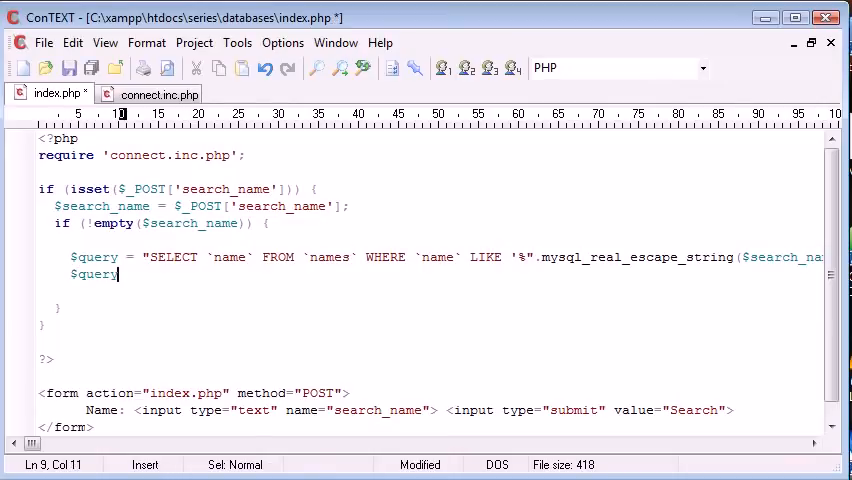
text(_run = m)
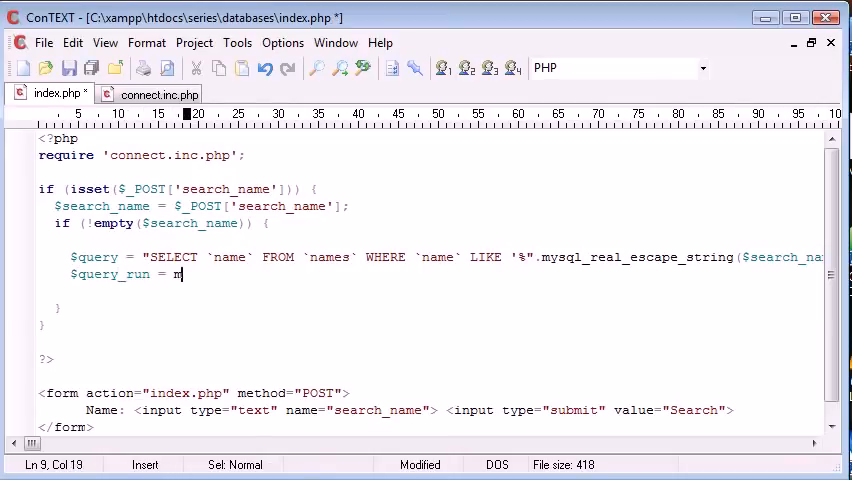
text(ysql_query())
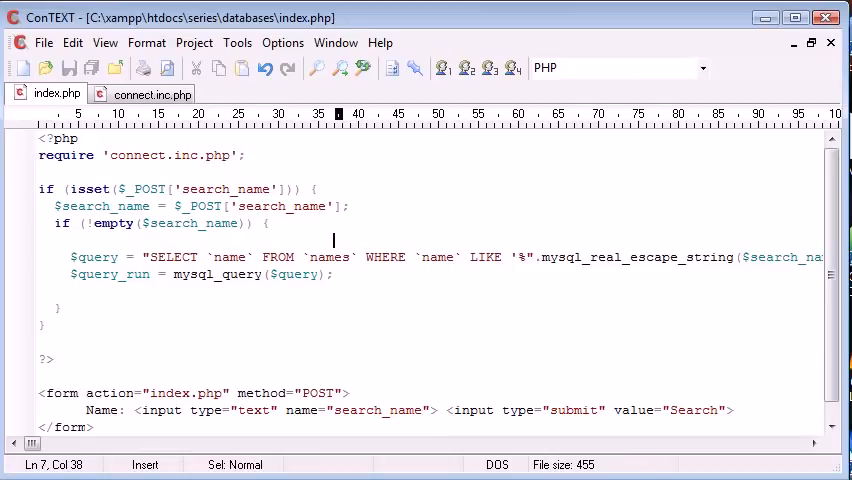
click(228, 274)
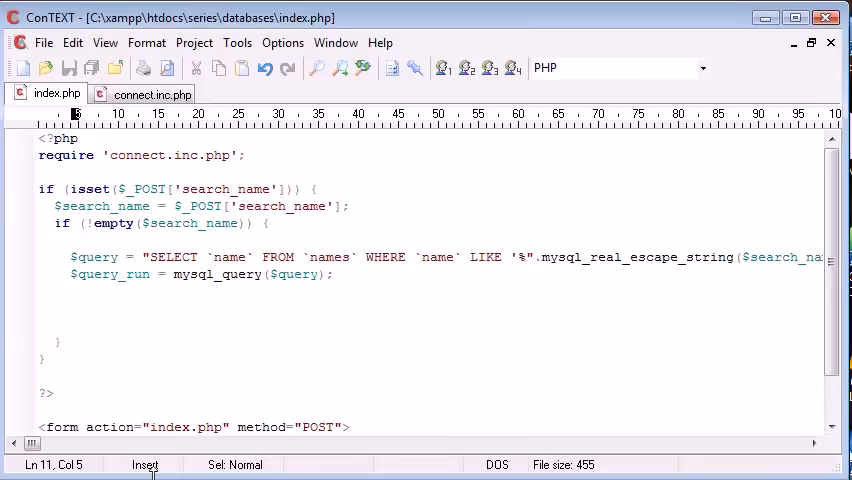
Add an if (mysql_num_rows($query_run)>=1) check on the result.
text(if ()
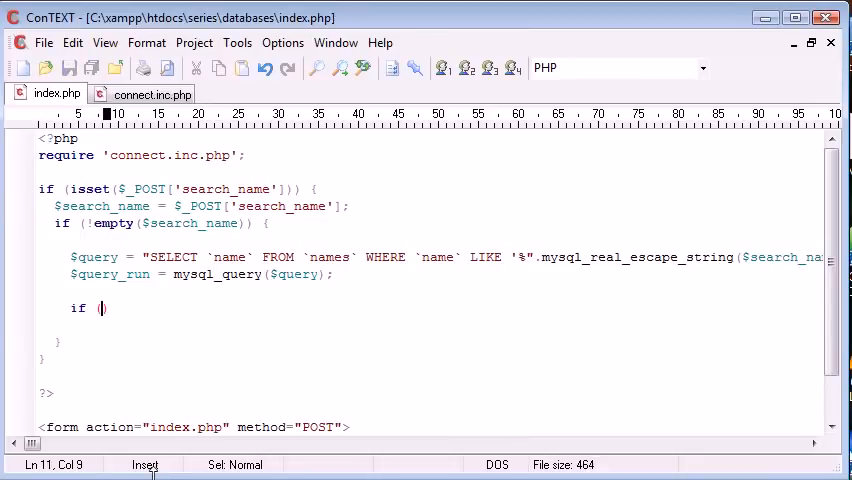
text(mysql_))
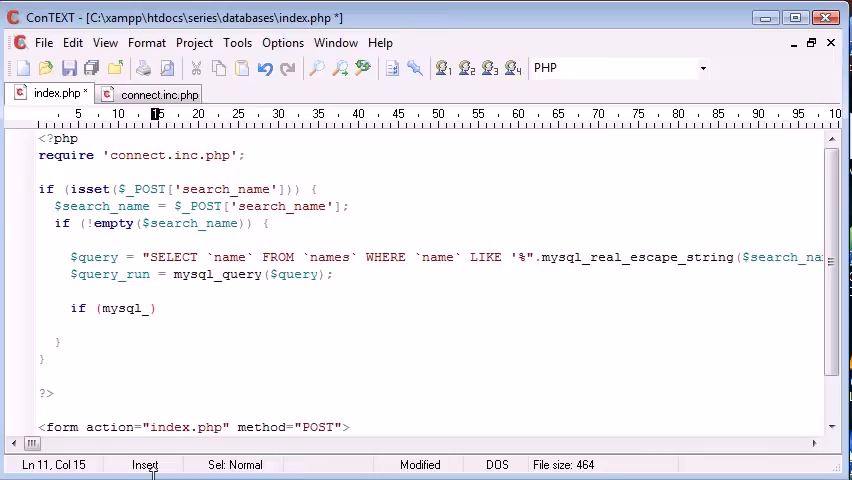
text(num_rows($query_run)
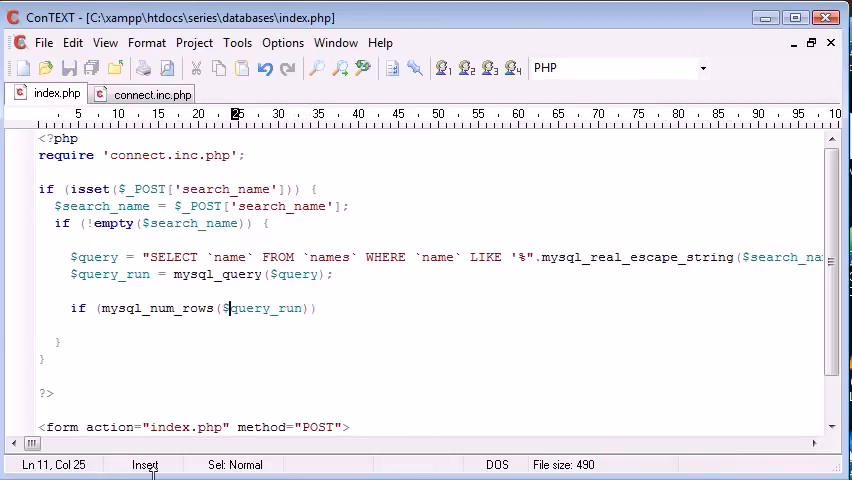
click(312, 308)
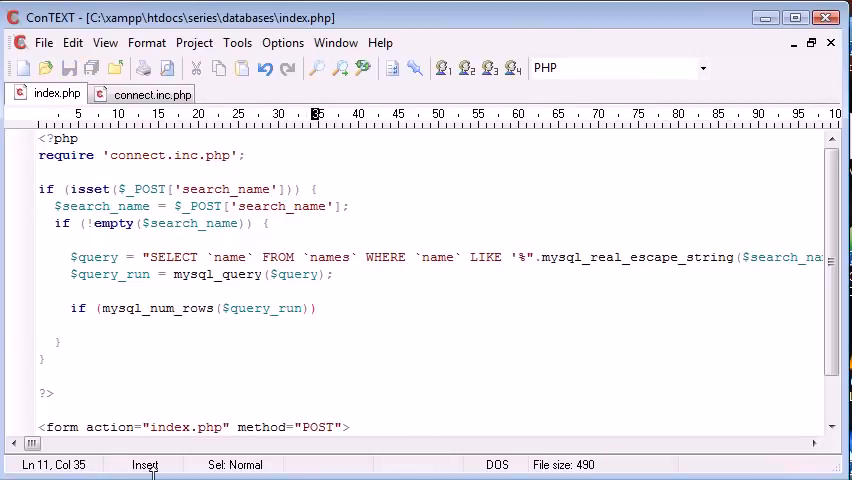
text(>=1)
text(} else {)
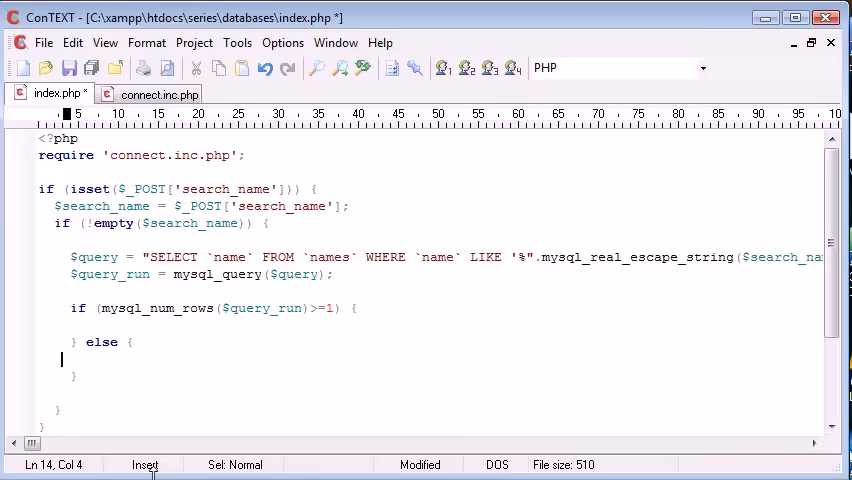
Echo 'Found.' in the if branch and 'No results found.' in the else.
text(echo '';)
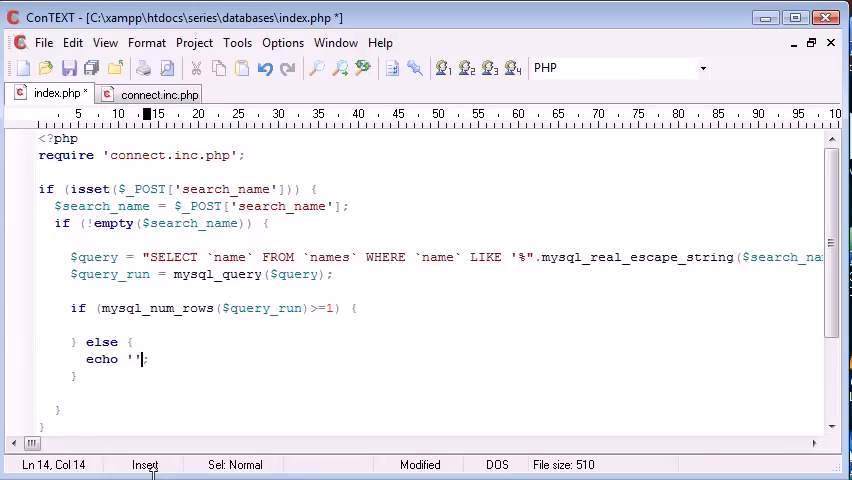
text(No results found.)
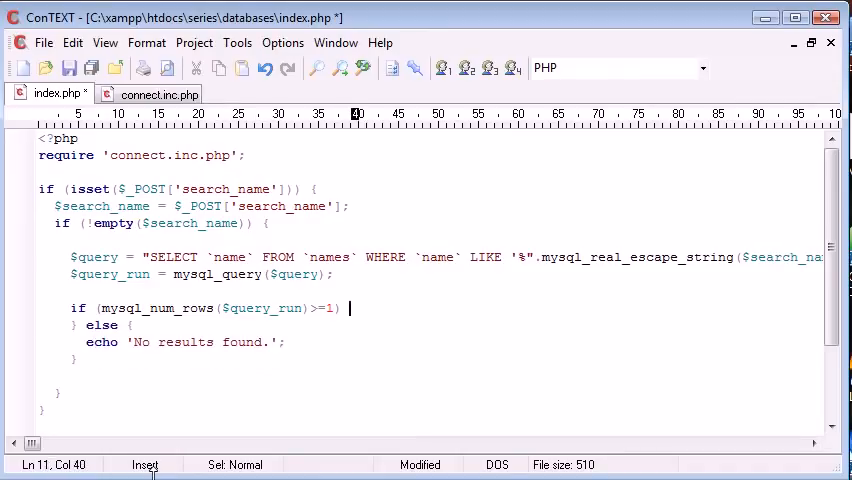
text(echo '';)
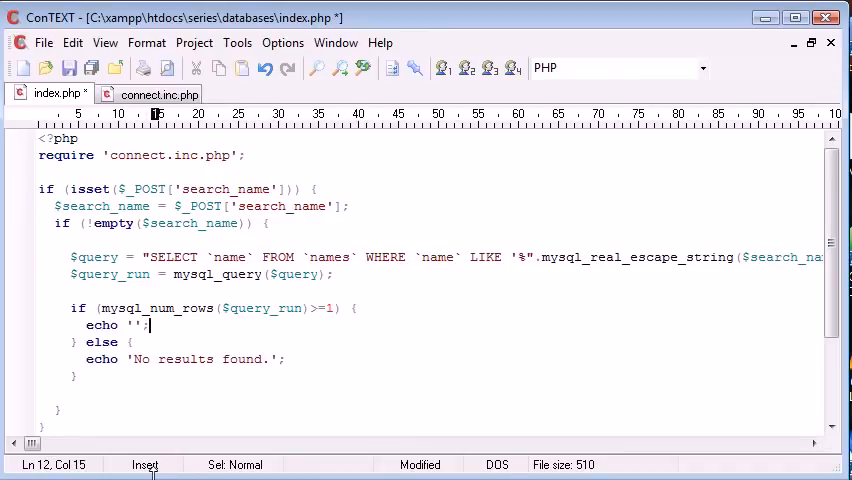
text(Found.)
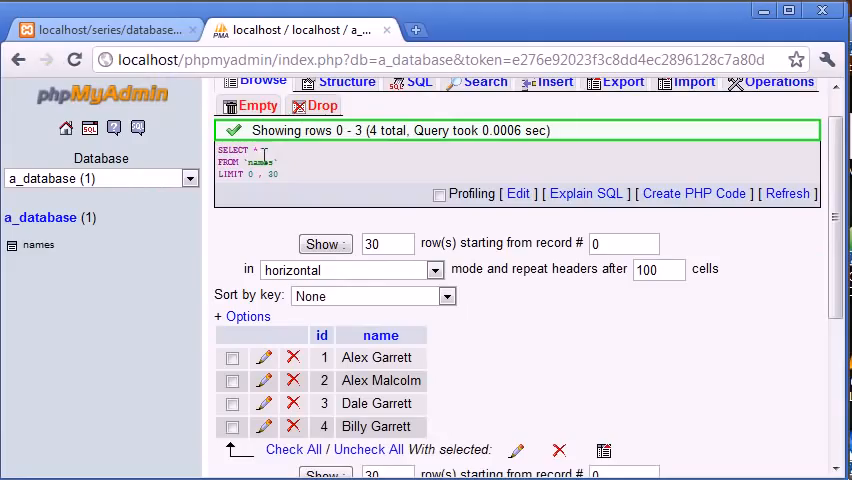
Reload the search page in Chrome and search for garrett, which reports Found.
click(110, 22)
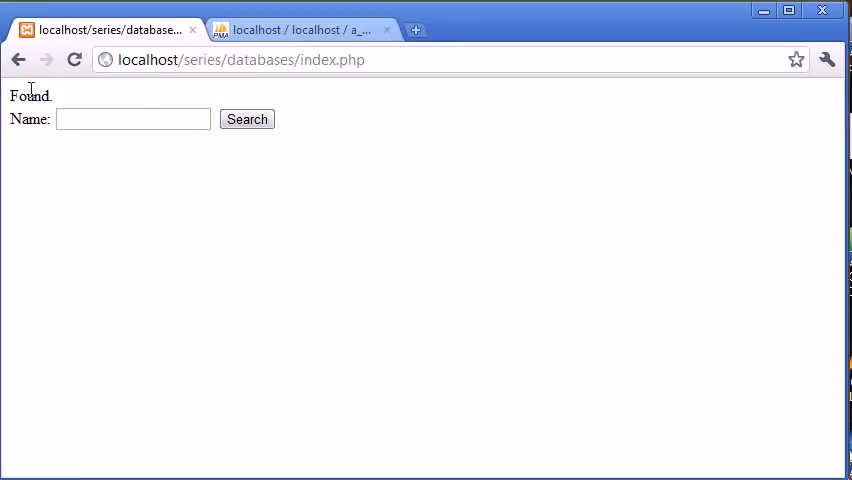
click(132, 120)
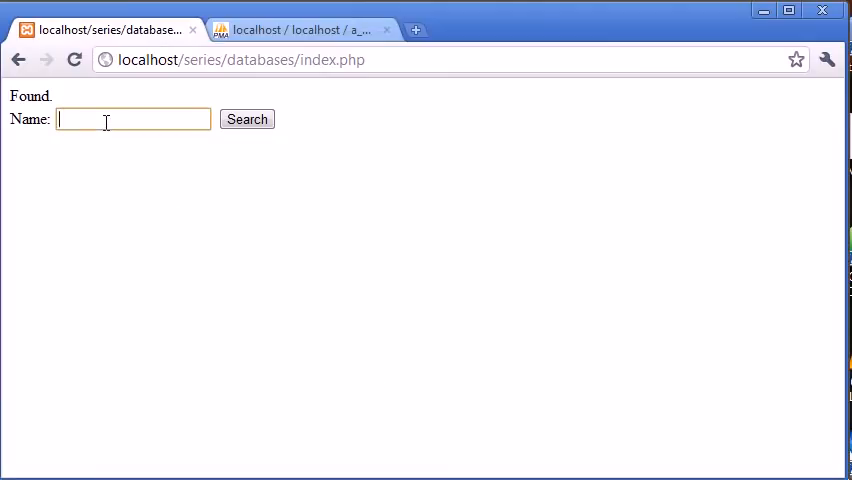
text(garrett)
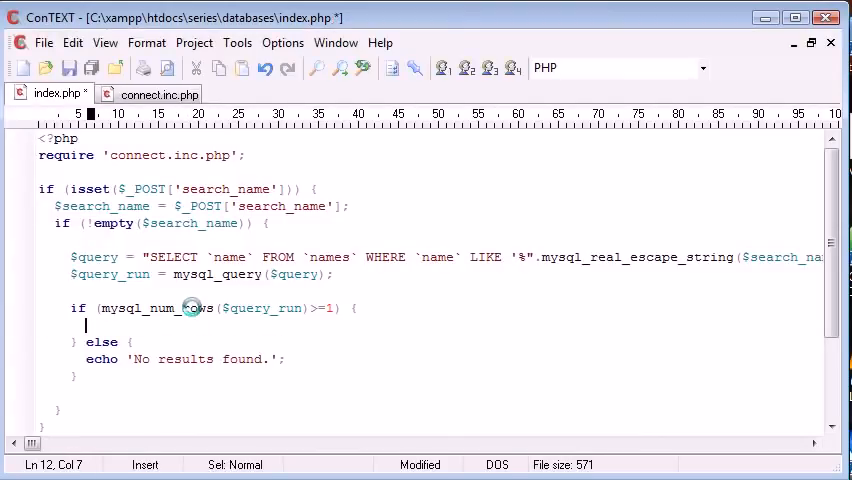
Replace the Found. echo with while ($query_row = mysql_fetch_assoc($query_run)).
text(while () {)
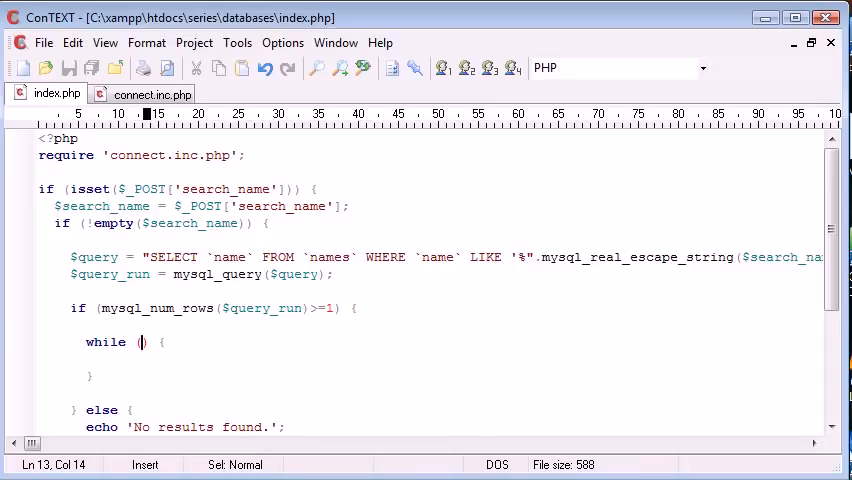
text($query_row =)
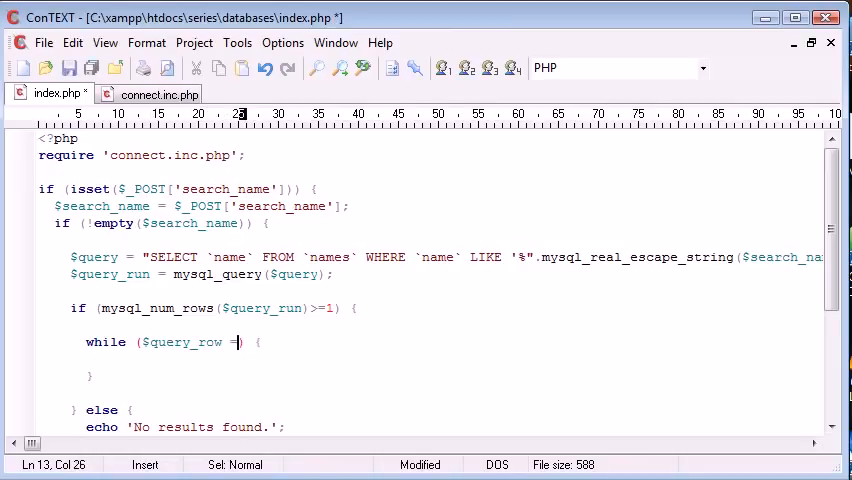
text(mysql_)
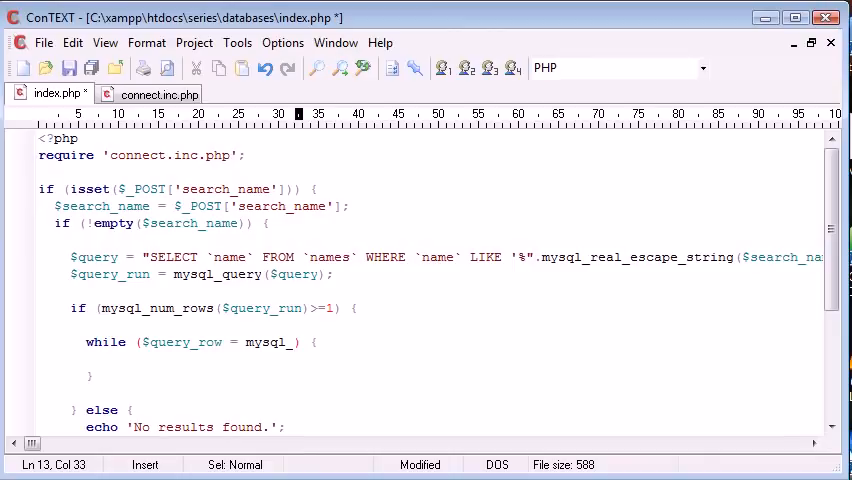
text(fetch)
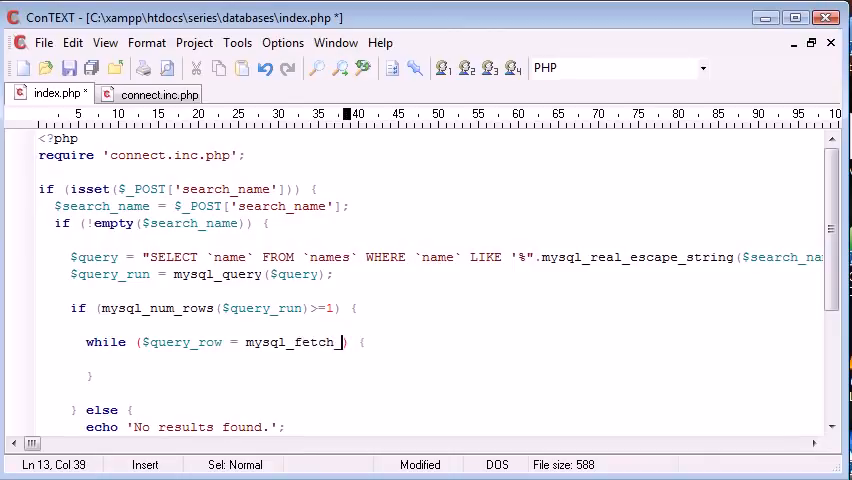
text(_assoc())
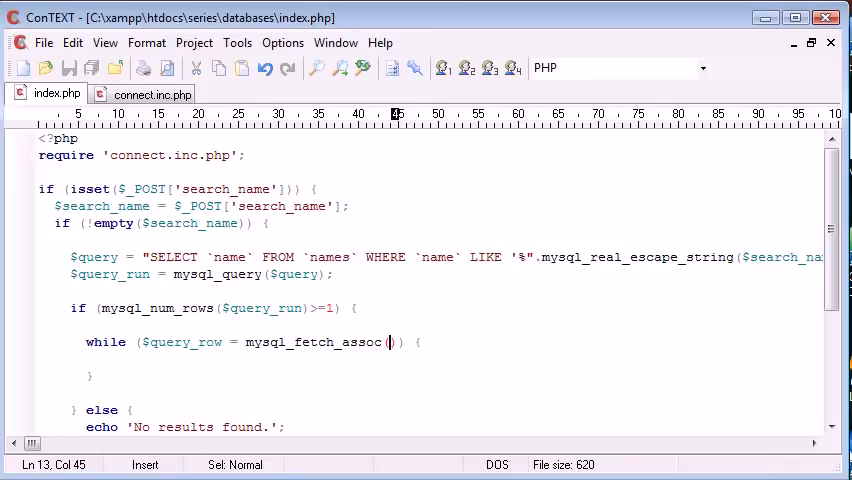
text($query_run)
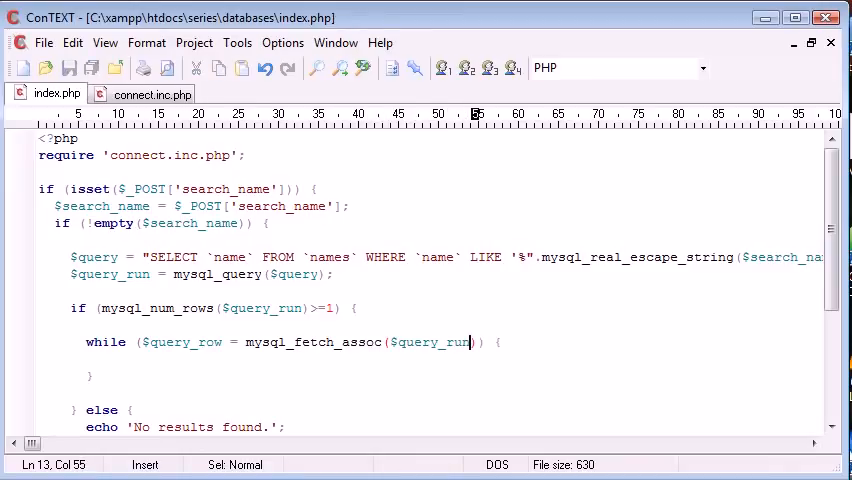